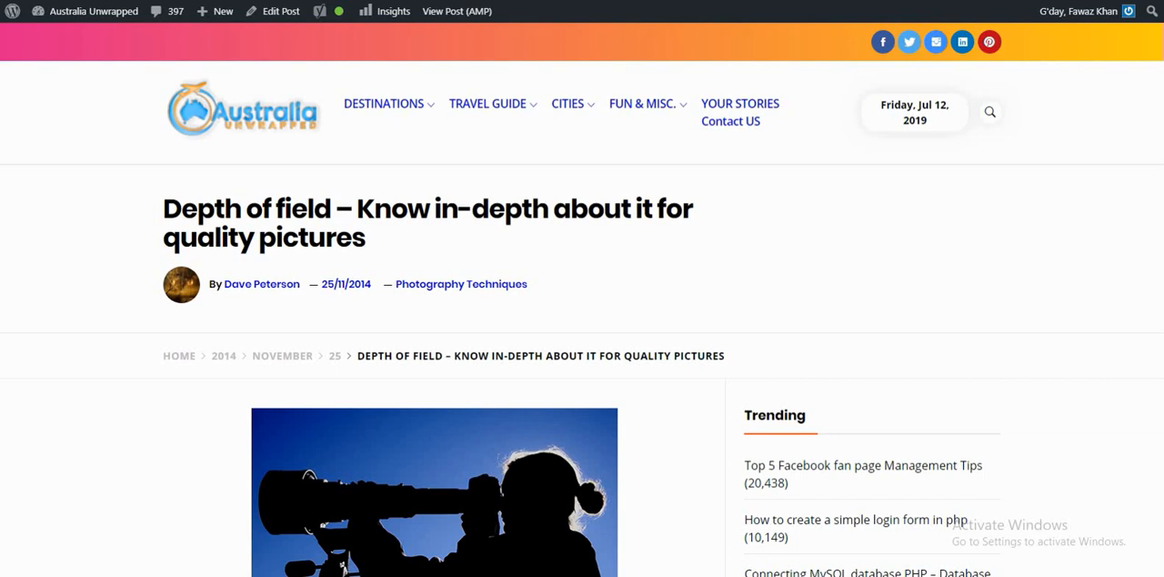
{"action": "scroll", "scroll_direction": "down", "scroll_amount": 3}
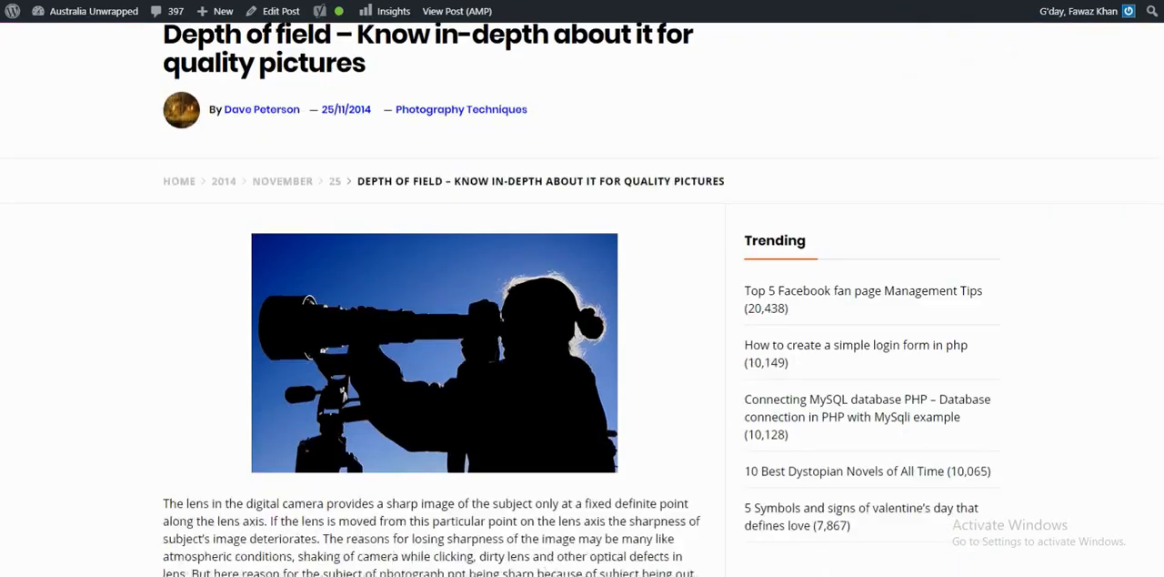
{"action": "scroll", "scroll_direction": "down", "scroll_amount": 3}
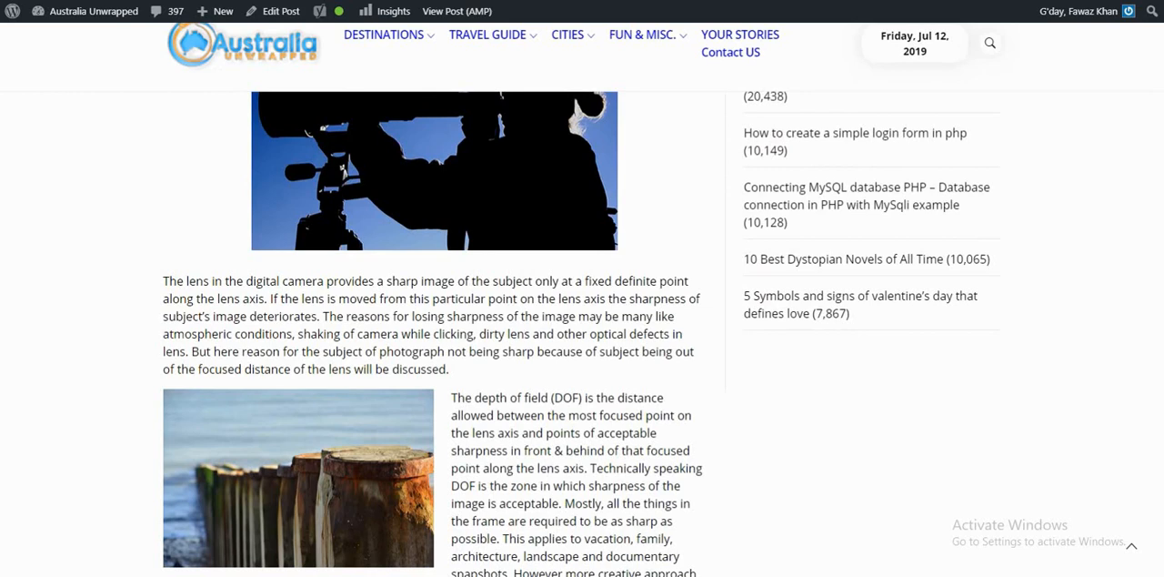
{"action": "scroll", "scroll_direction": "down", "scroll_amount": 3}
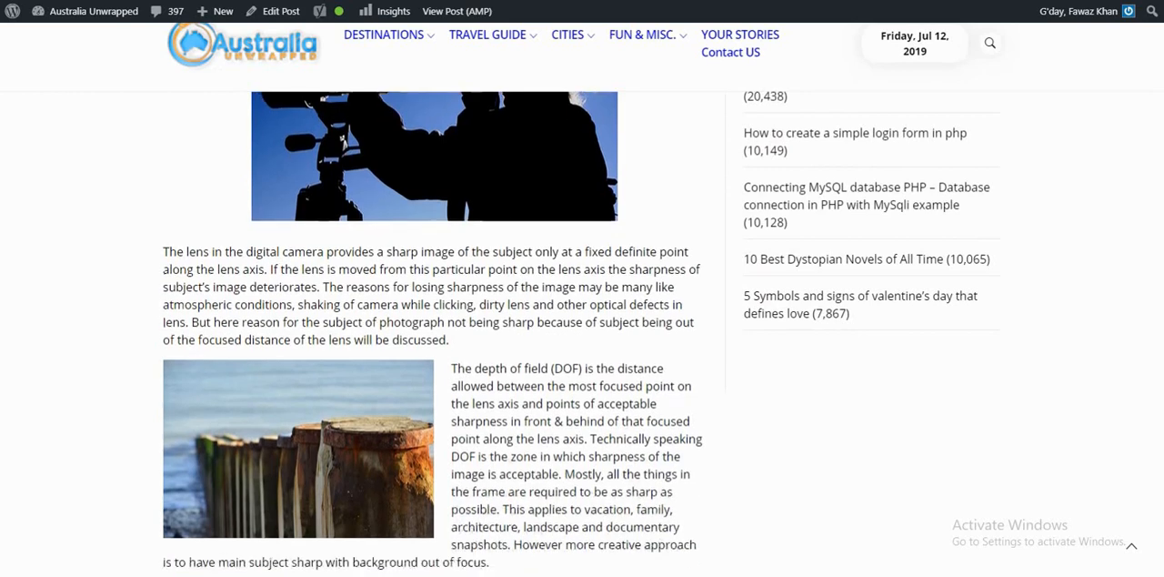
{"action": "scroll", "scroll_direction": "down", "scroll_amount": 3}
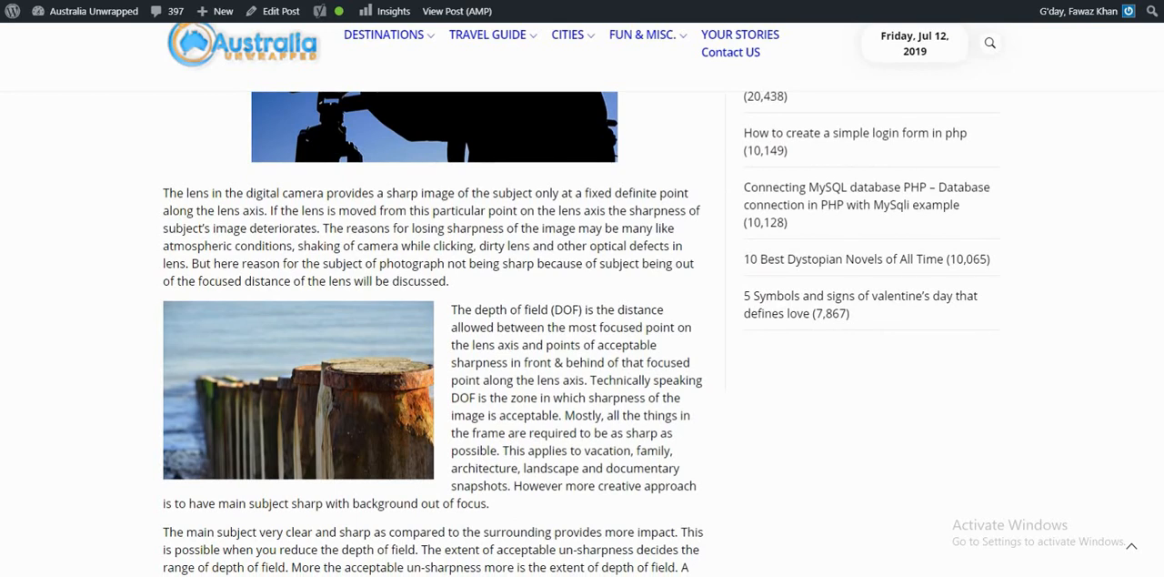
{"action": "scroll", "scroll_direction": "down", "scroll_amount": 3}
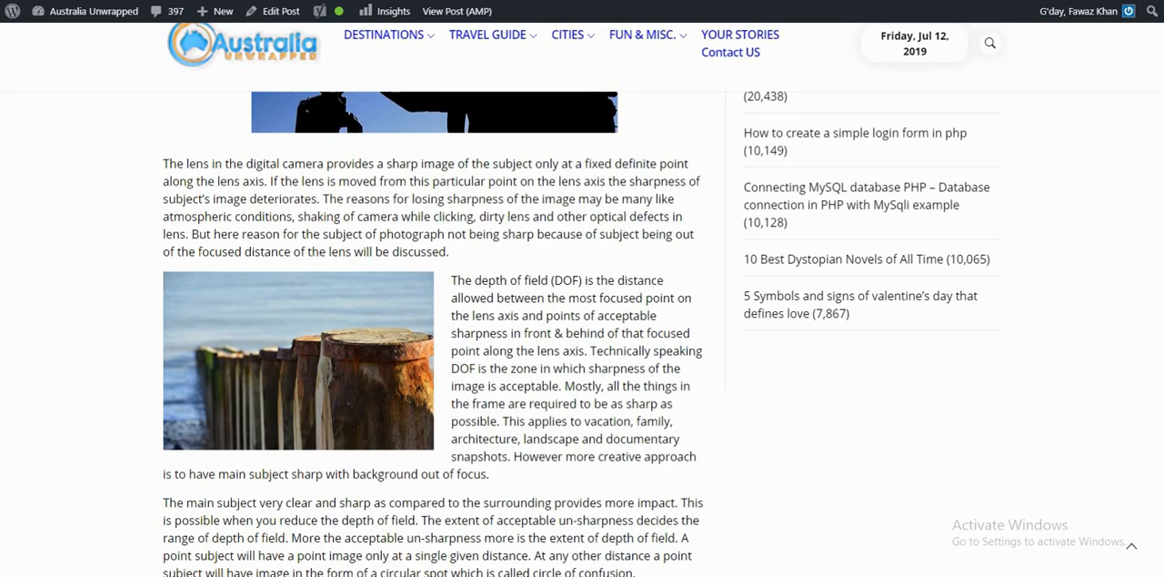
{"action": "scroll", "scroll_direction": "down", "scroll_amount": 3}
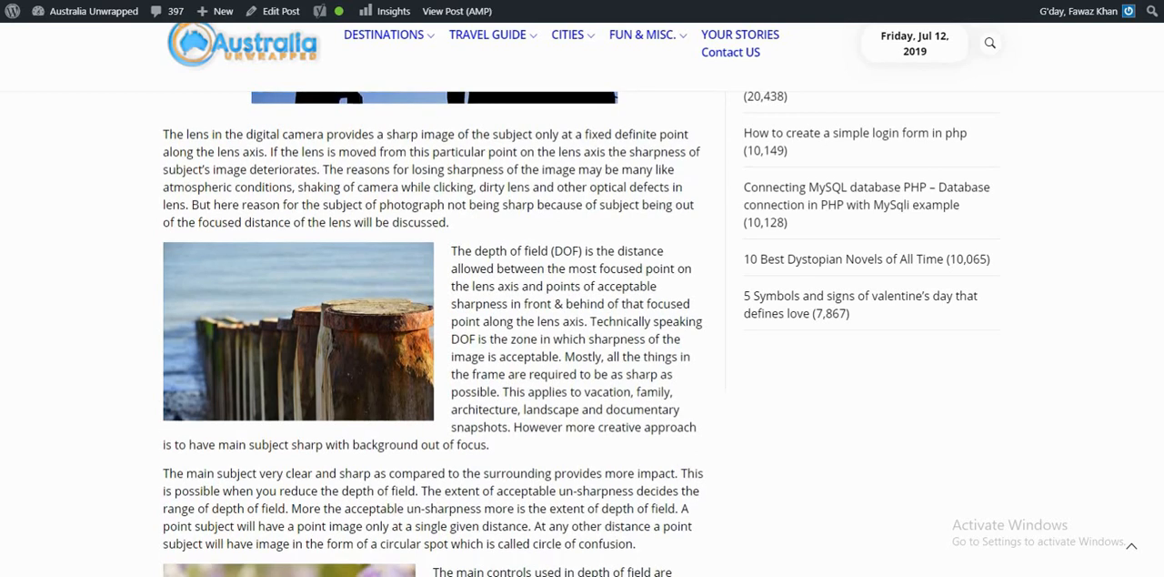
{"action": "scroll", "scroll_direction": "down", "scroll_amount": 3}
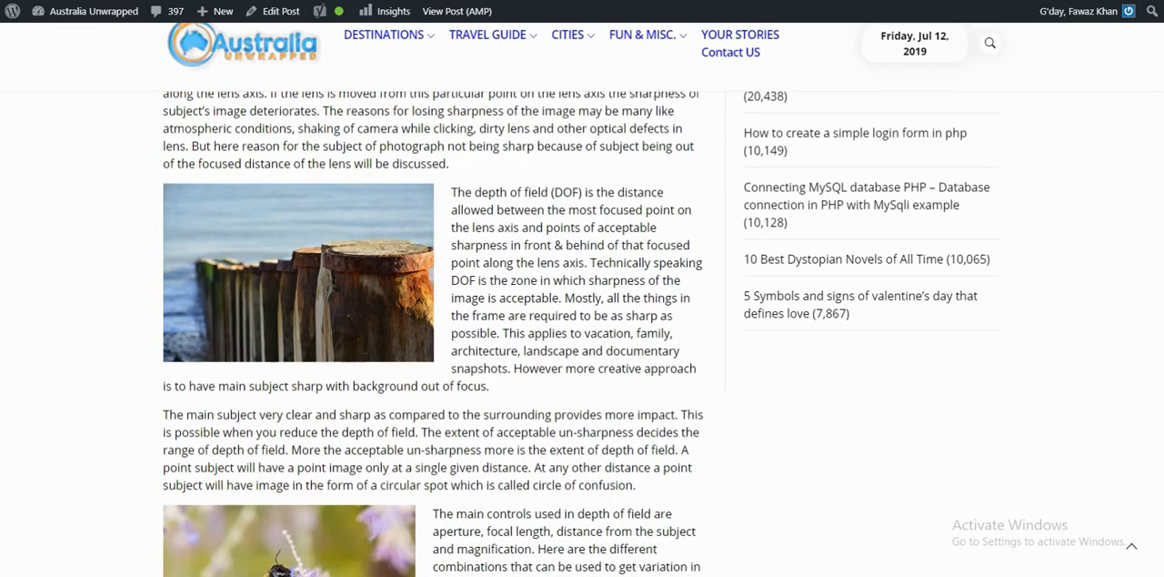
{"action": "scroll", "scroll_direction": "down", "scroll_amount": 3}
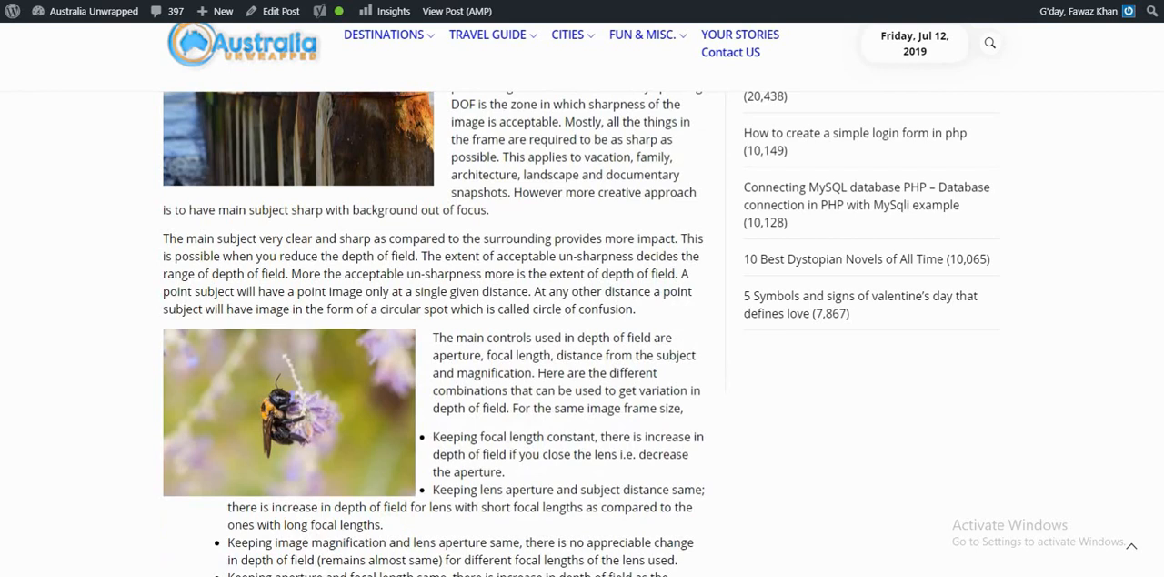
{"action": "scroll", "scroll_direction": "down", "scroll_amount": 3}
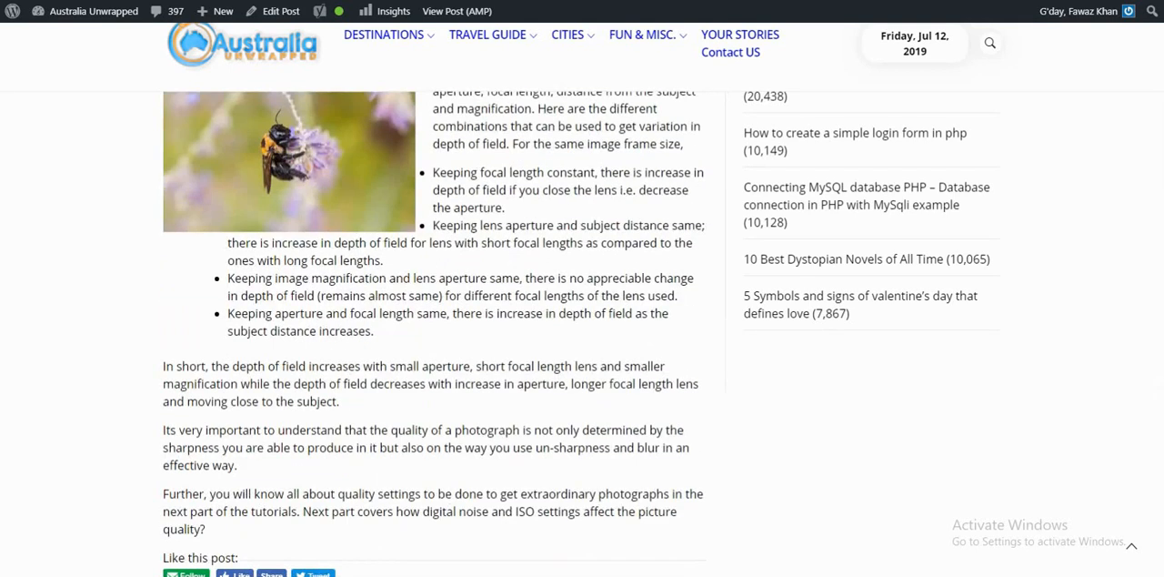